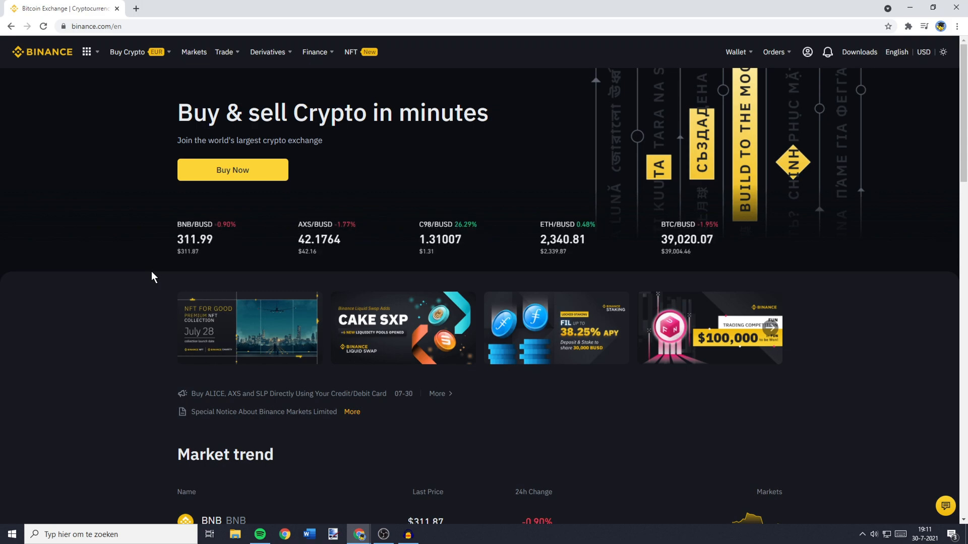
Step: Go to the Markets overview listing spot trading pairs and prices
left_click(194, 52)
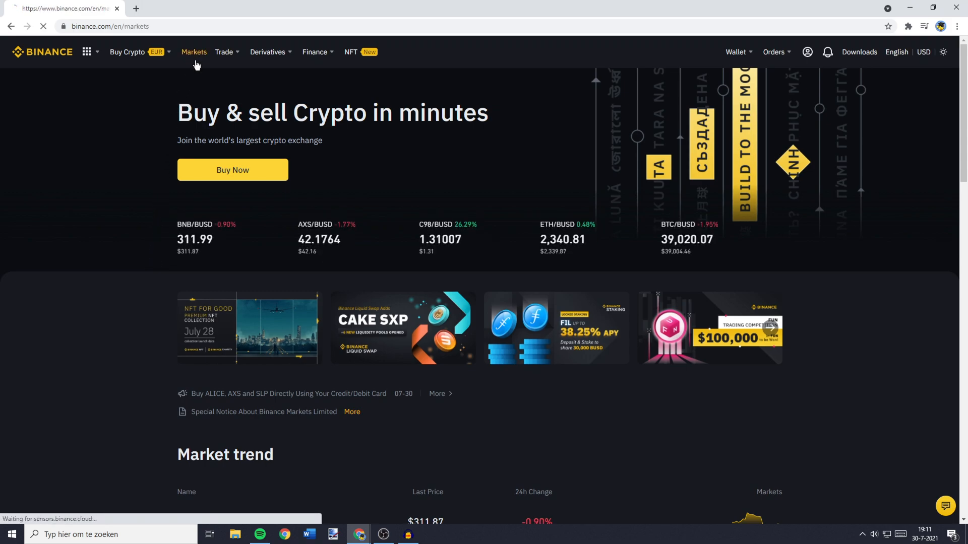
left_click(194, 51)
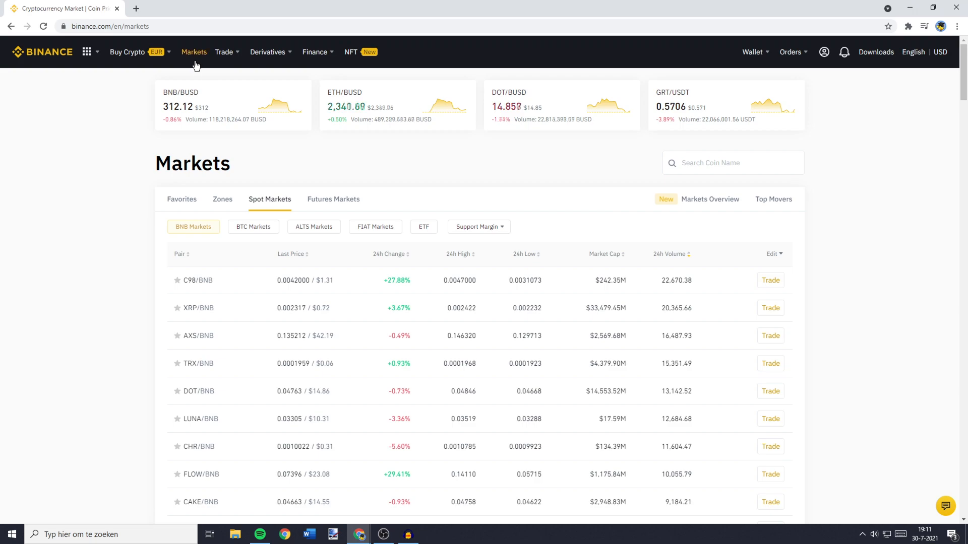
Step: Search 'bnb' in the coin search box and open the BNB/ETH spot trading page
left_click(314, 227)
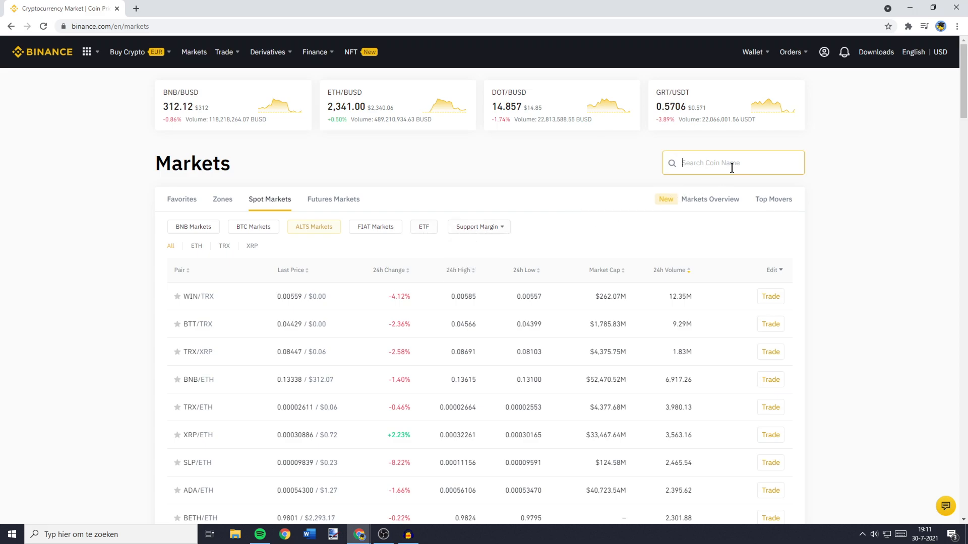
type("bnbeth")
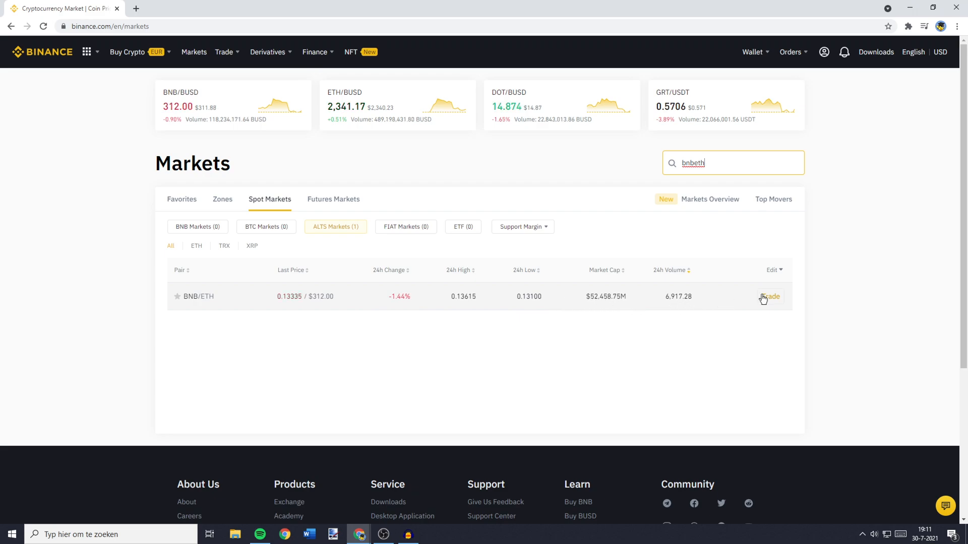
left_click(769, 296)
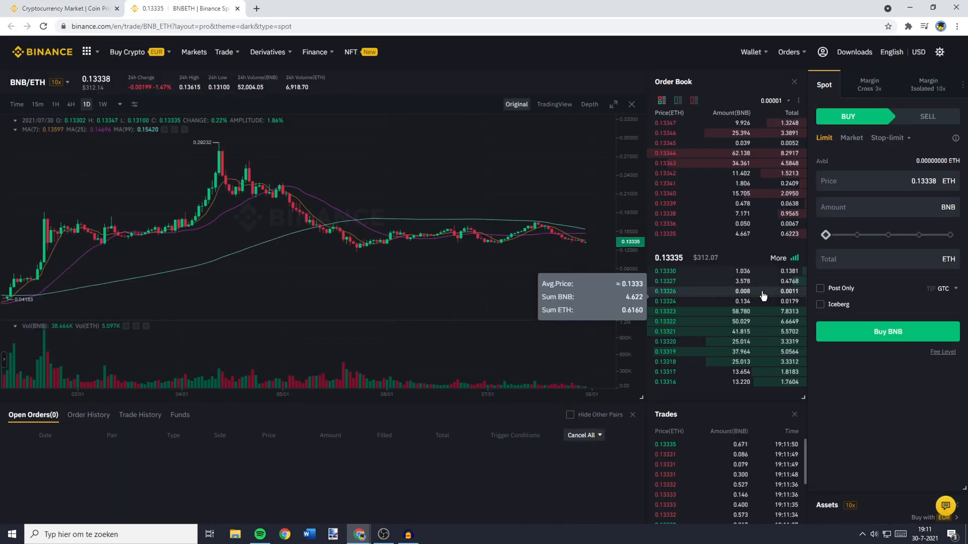
mouse_move(447, 250)
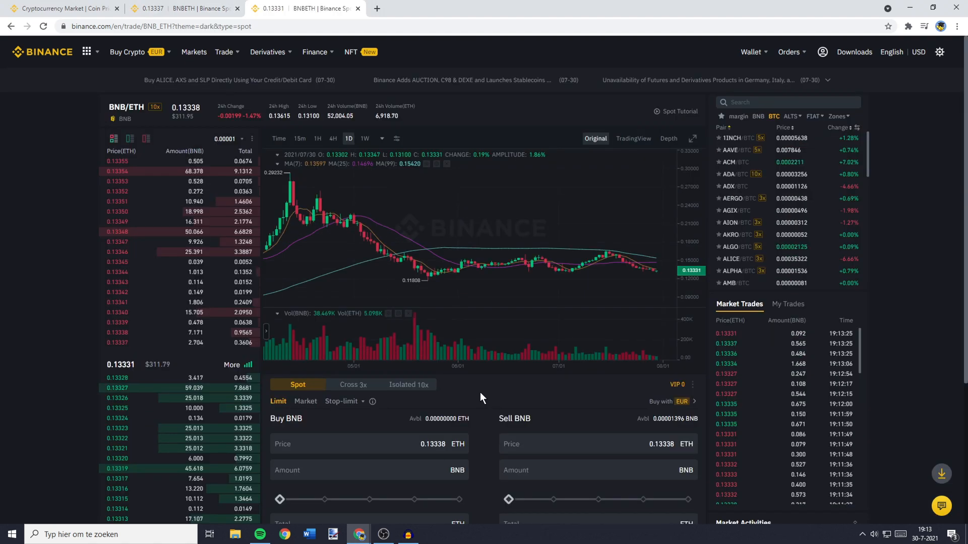
scroll("down", 3)
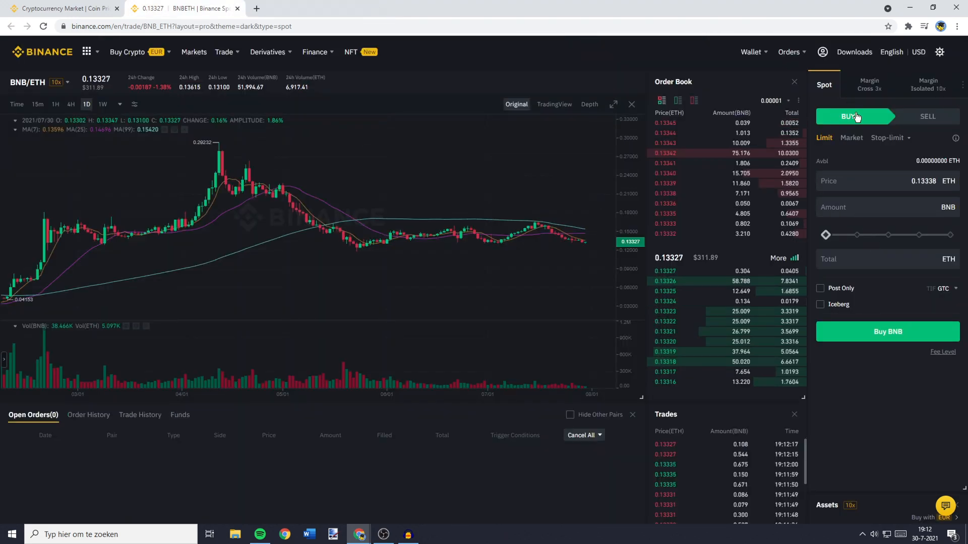
Step: Set up a Market buy totalling 0.5 ETH, then revert to a Limit order at 0.13338 ETH
left_click(851, 139)
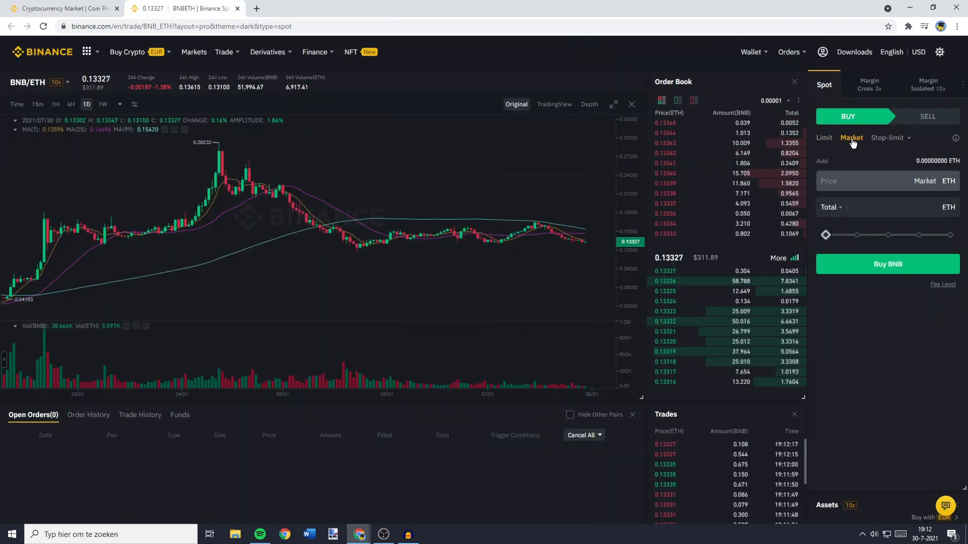
left_click(876, 206)
type("0.5")
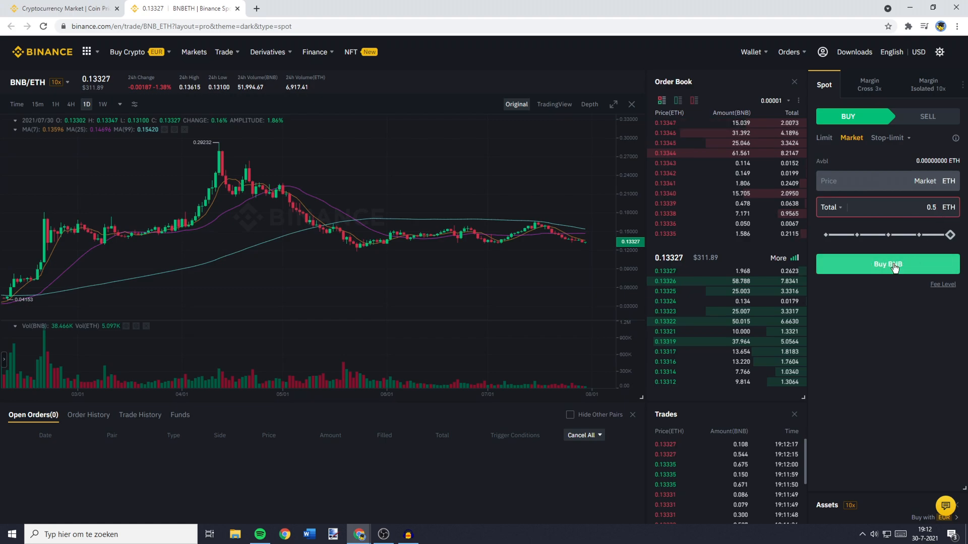
left_click(822, 139)
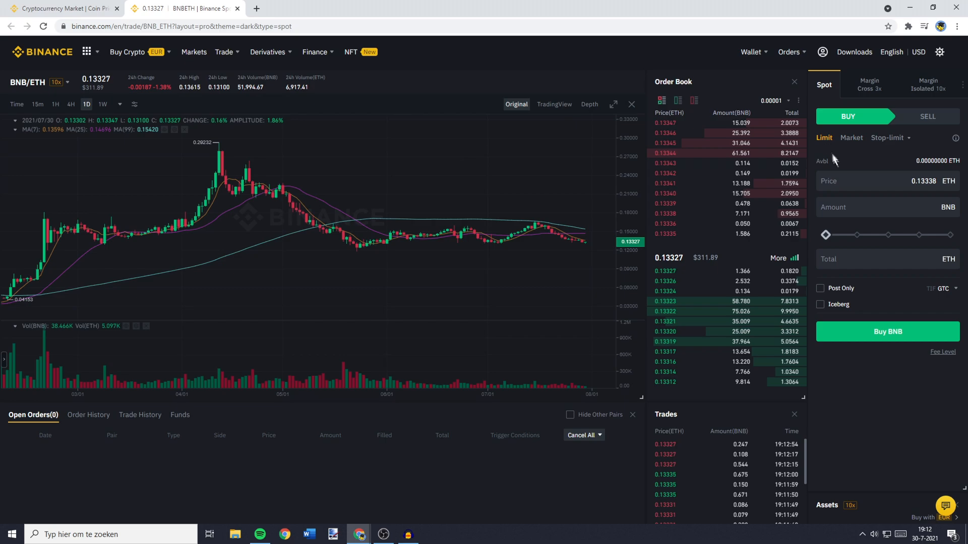
left_click(864, 180)
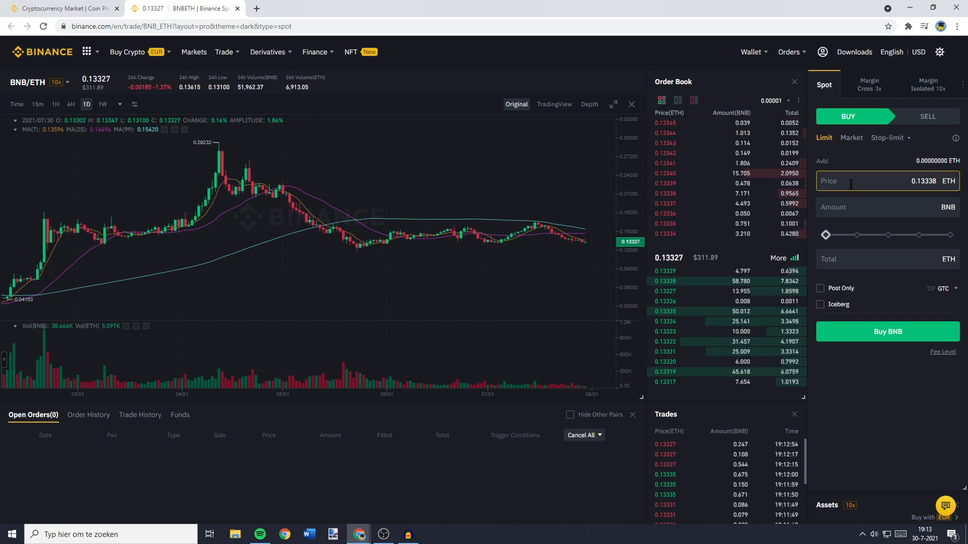